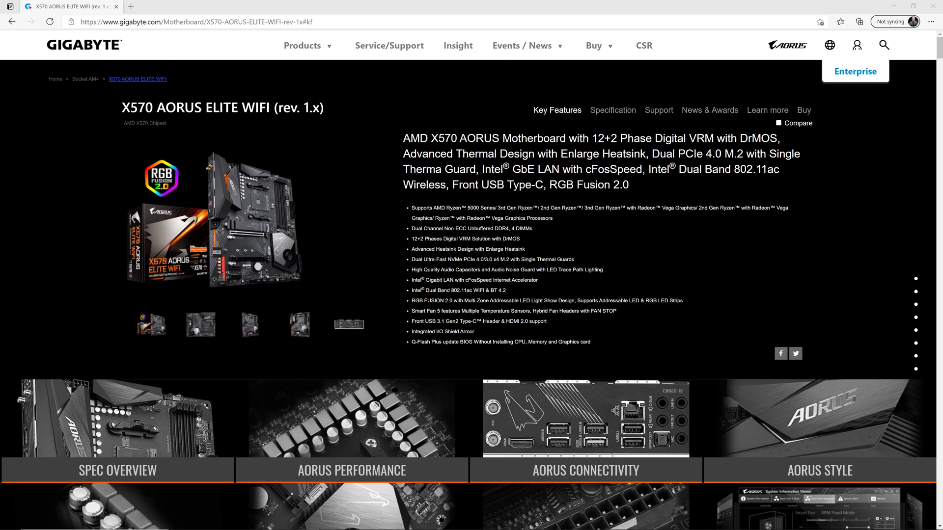
# Show the X570 AORUS ELITE WIFI support page's full list of download categories.
pyautogui.scroll(-3)
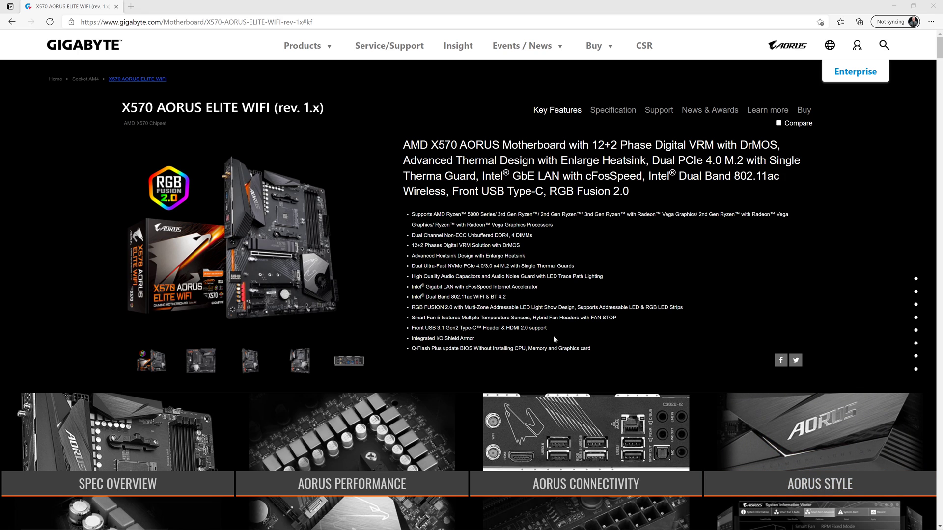
pyautogui.moveTo(413, 362)
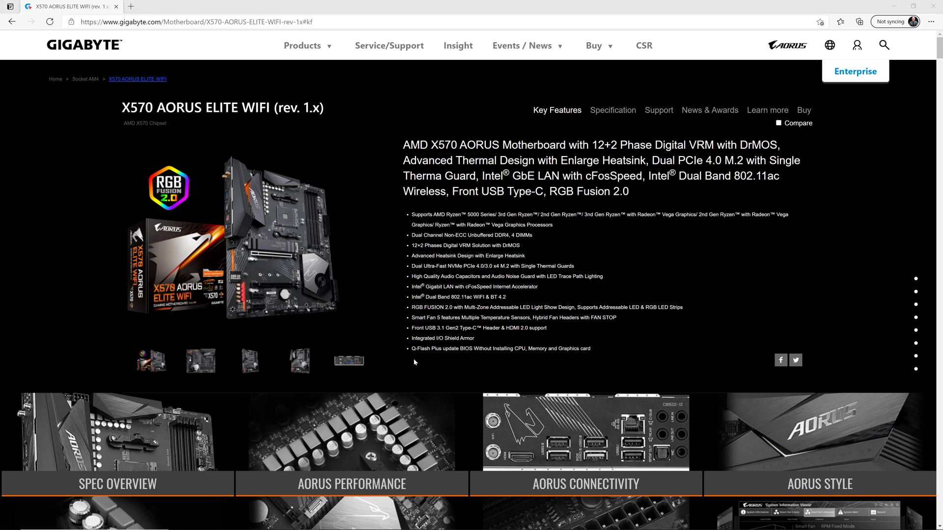
pyautogui.moveTo(609, 344)
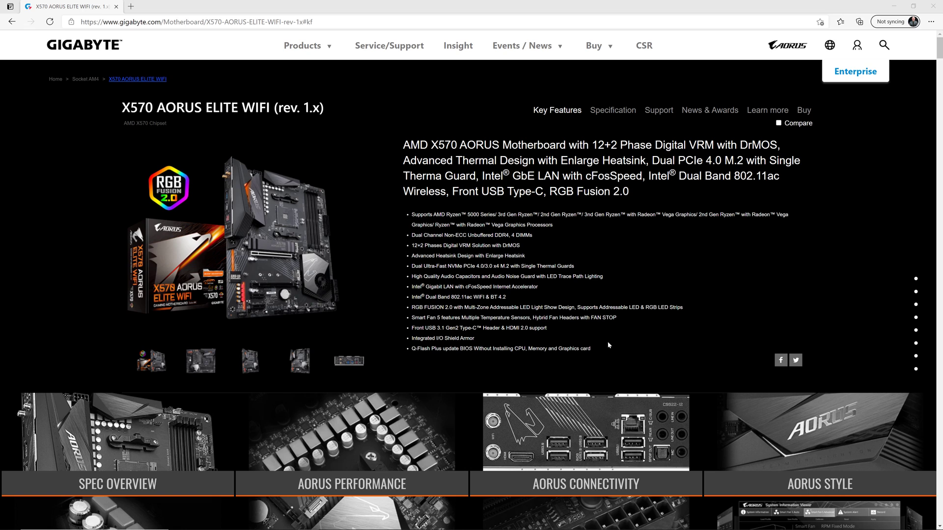
pyautogui.moveTo(612, 347)
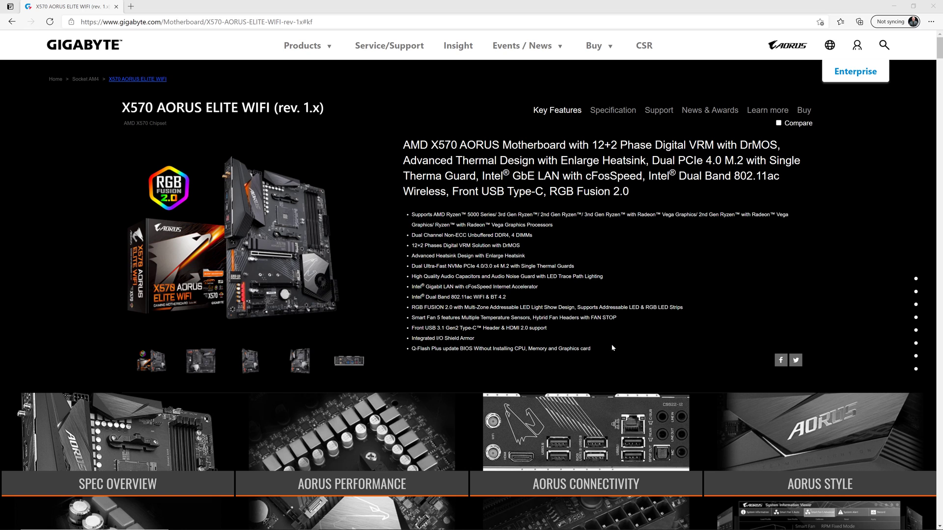
pyautogui.moveTo(673, 113)
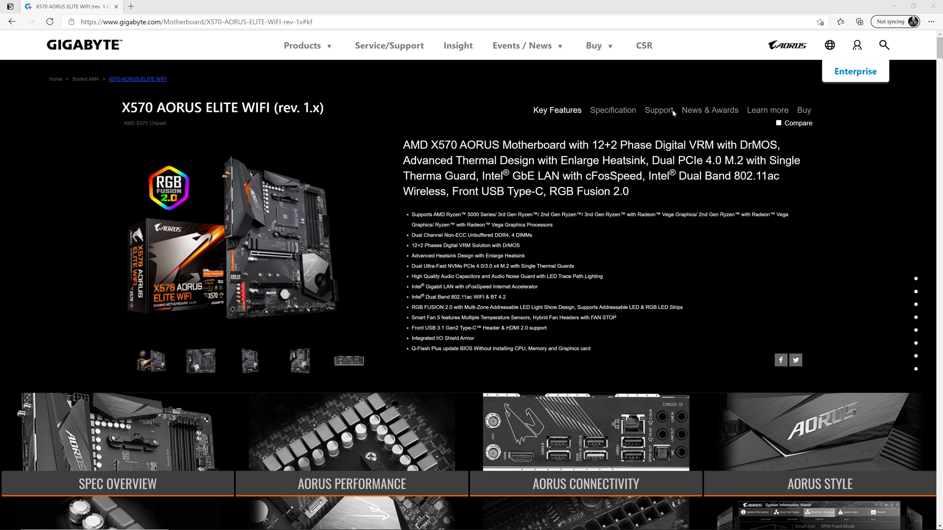
pyautogui.click(658, 110)
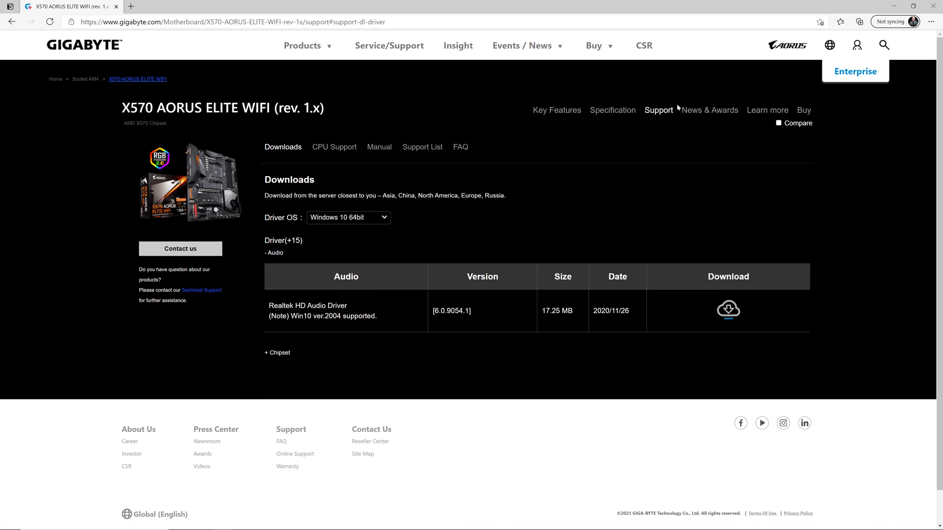
pyautogui.click(277, 353)
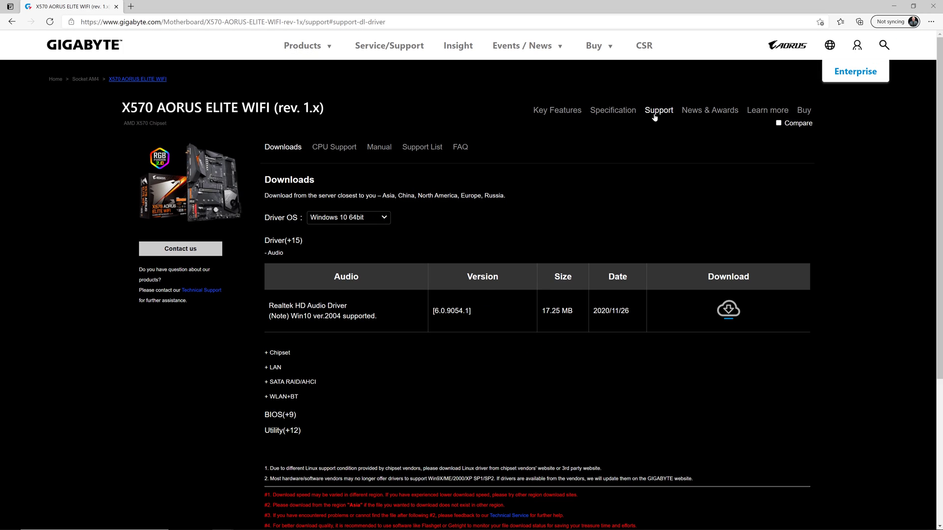
pyautogui.moveTo(683, 96)
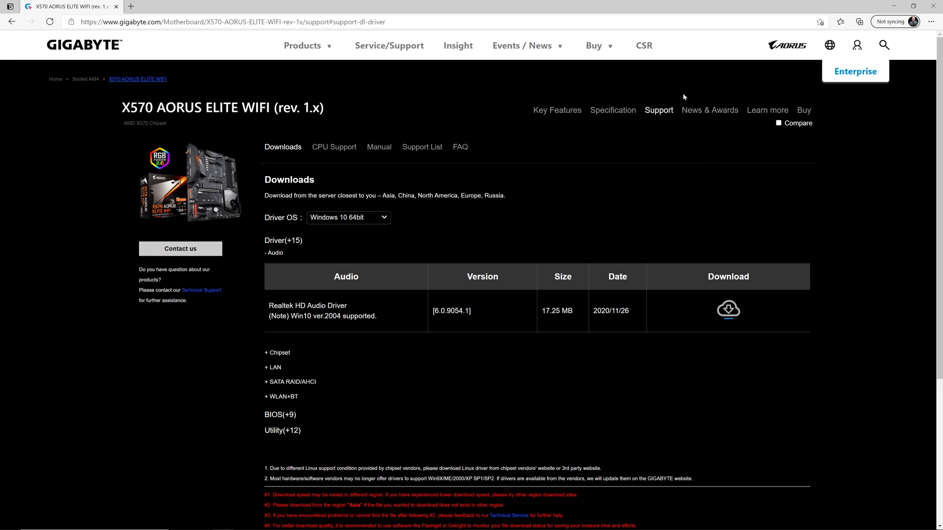
pyautogui.moveTo(650, 96)
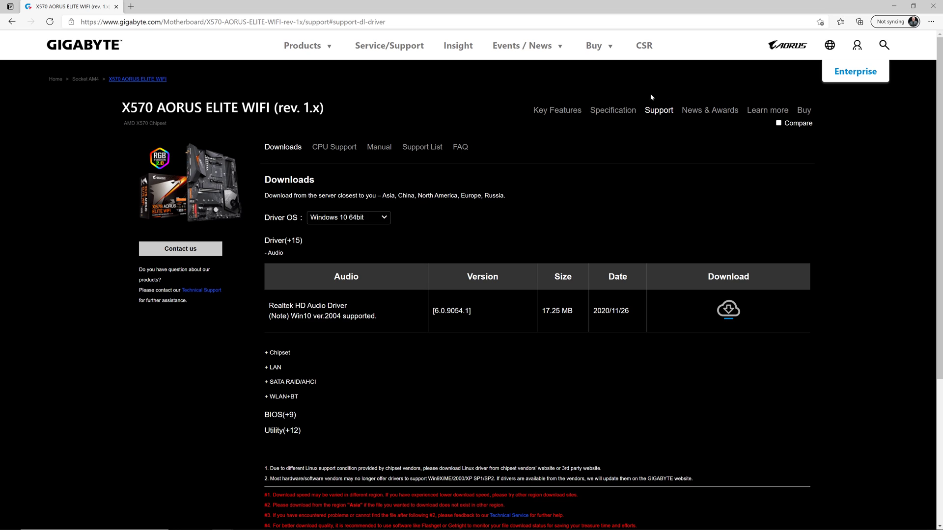
pyautogui.moveTo(334, 180)
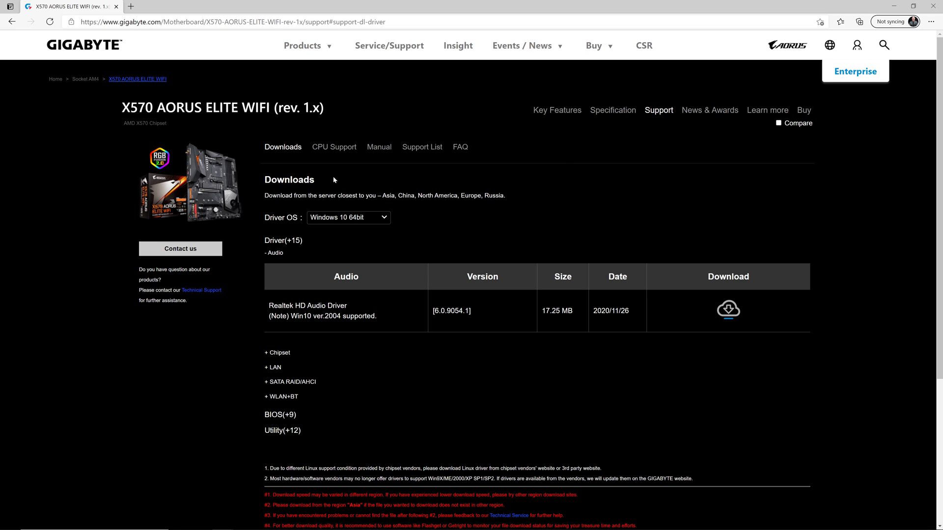
# Browse the CPU Support table of compatible Ryzen processors and their minimum BIOS versions.
pyautogui.click(334, 146)
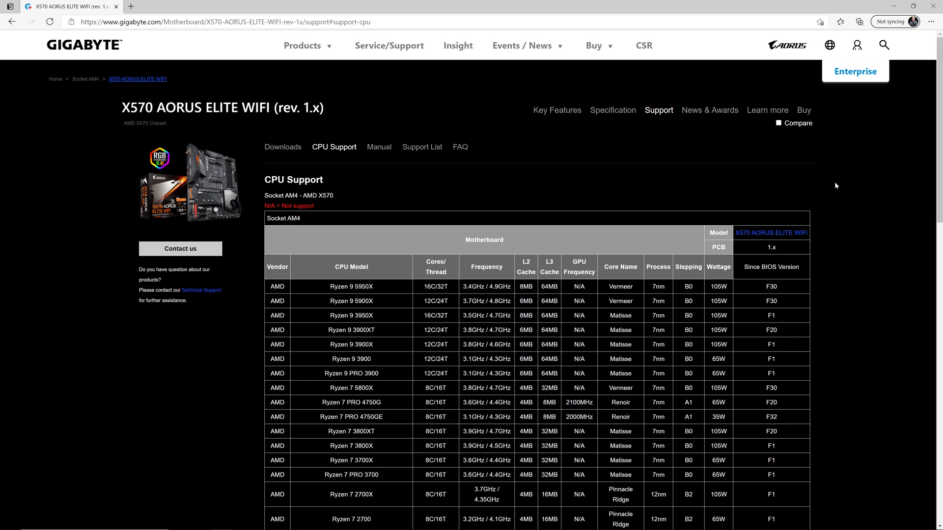
pyautogui.moveTo(846, 185)
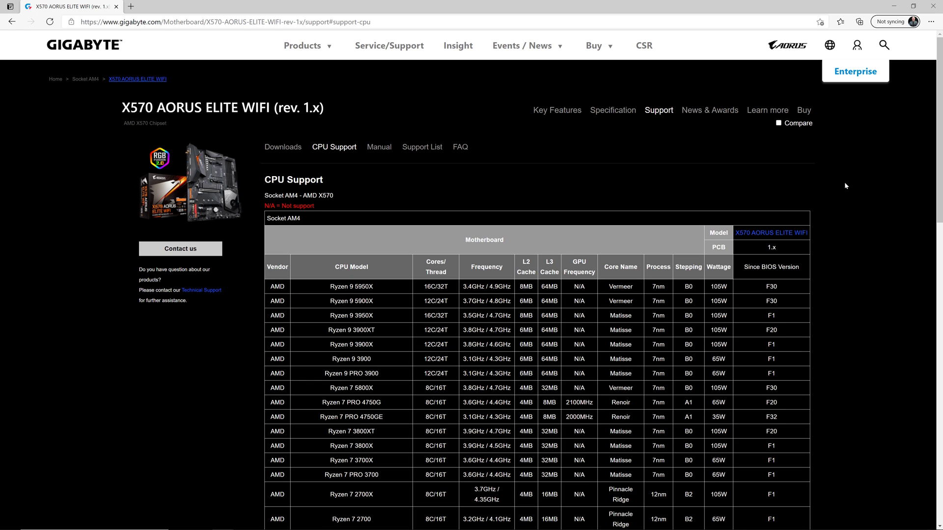
pyautogui.scroll(-3)
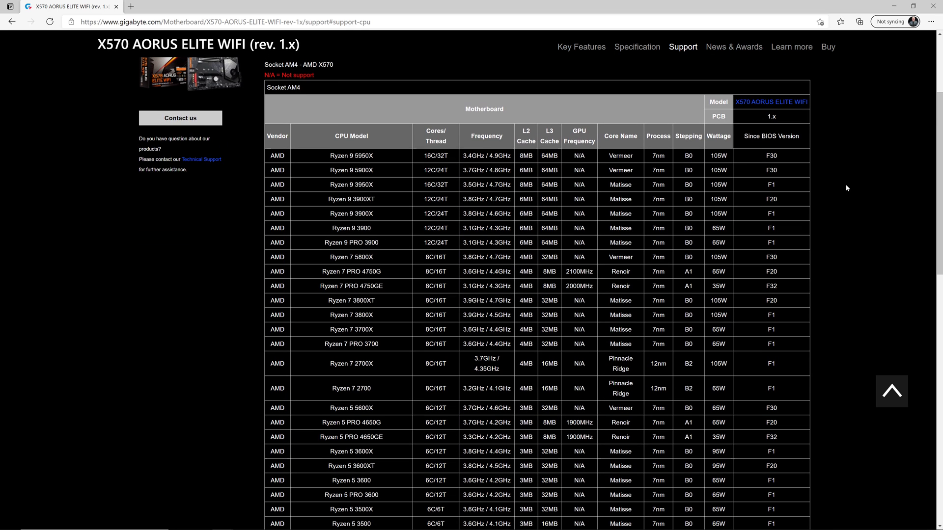
pyautogui.scroll(3)
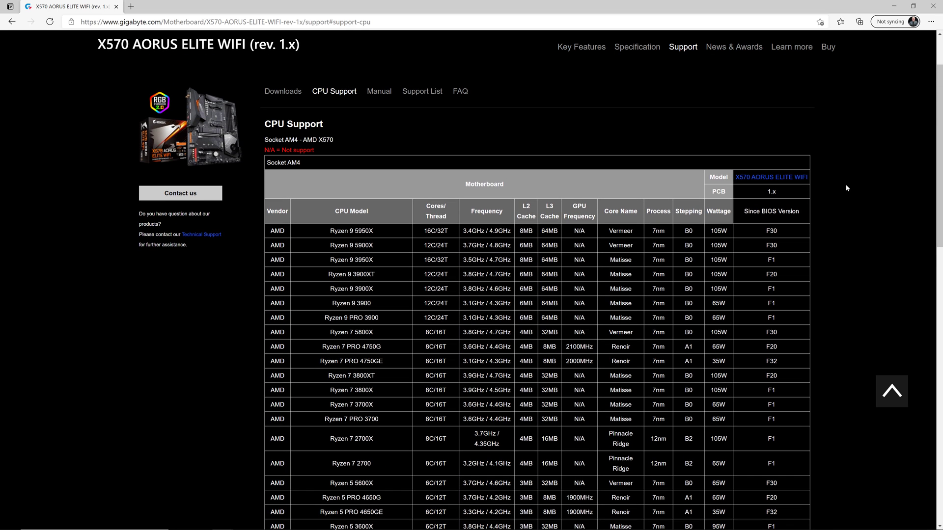
pyautogui.moveTo(794, 225)
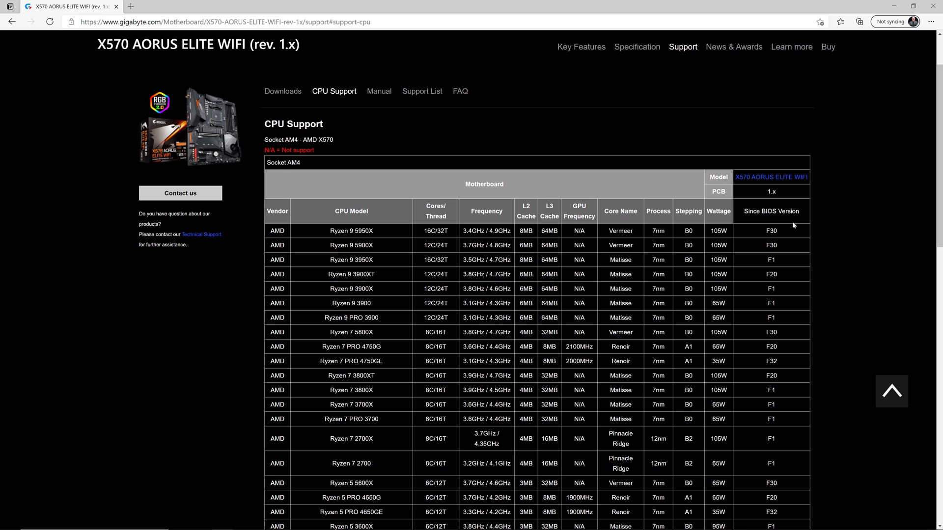
pyautogui.moveTo(793, 226)
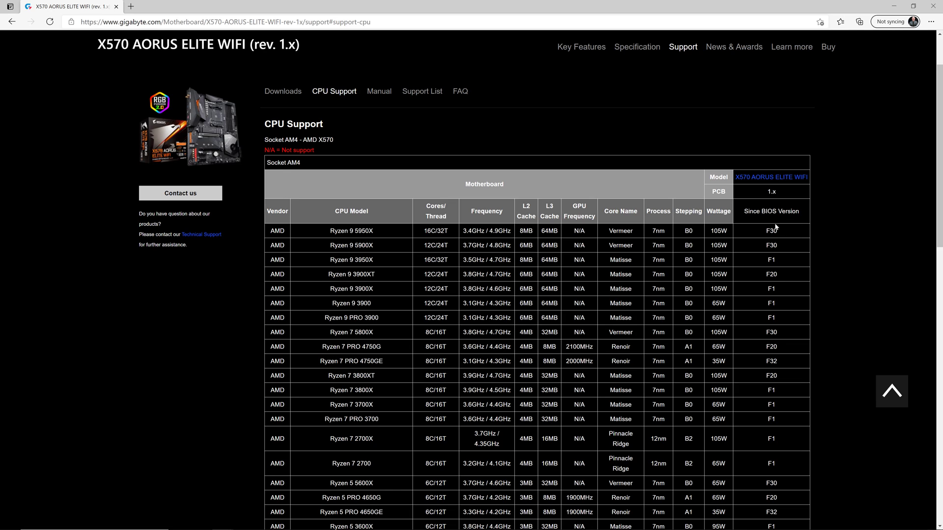
pyautogui.moveTo(767, 239)
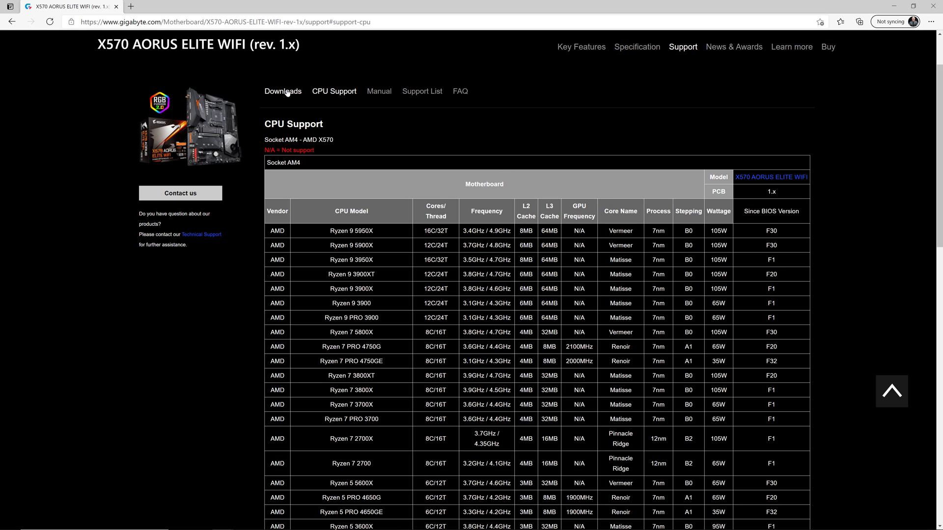
# From the BIOS downloads list, start downloading the F33g BIOS zip package.
pyautogui.click(283, 91)
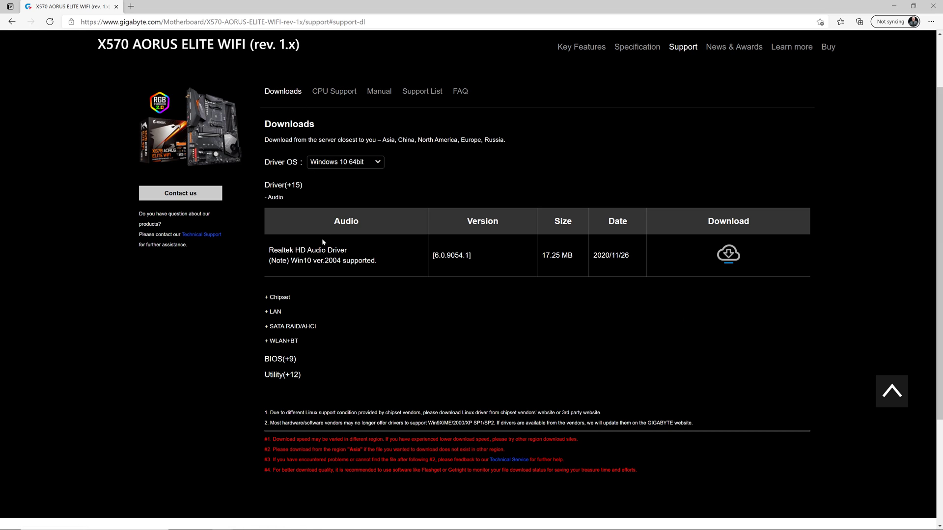
pyautogui.click(280, 360)
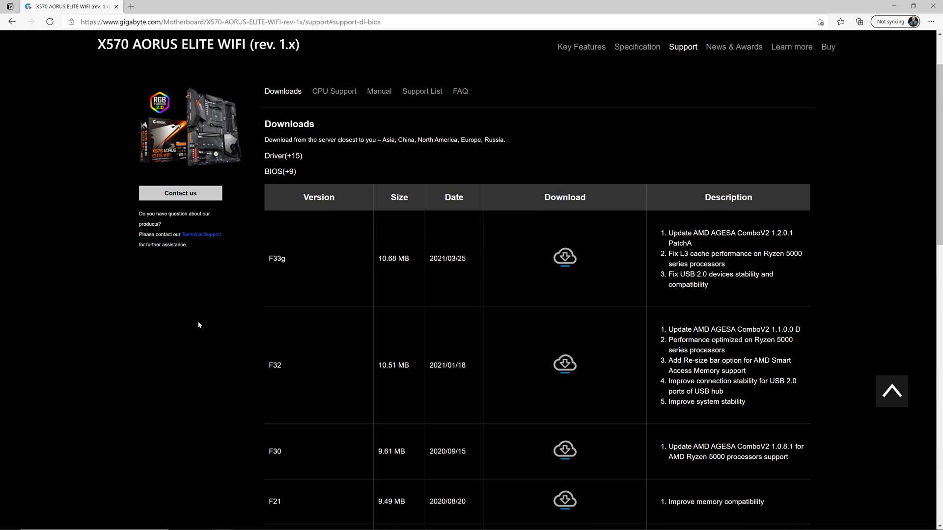
pyautogui.scroll(-3)
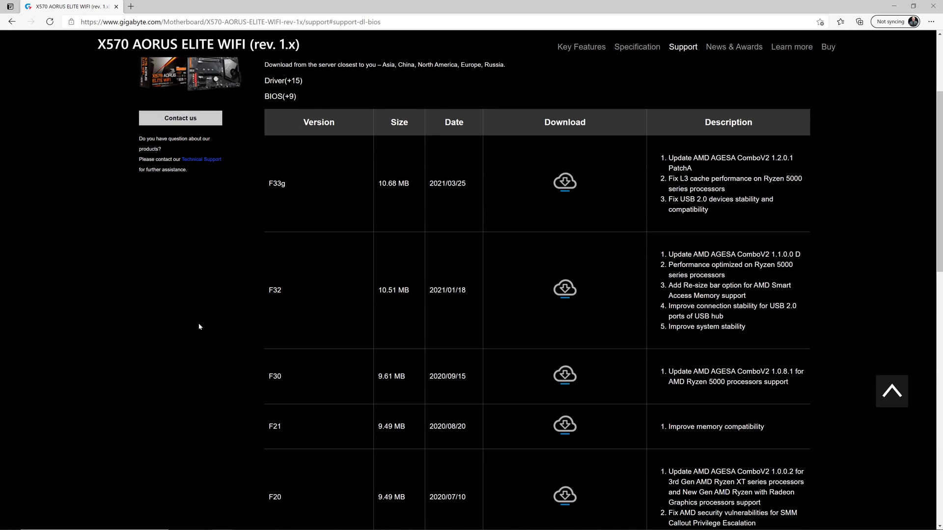
pyautogui.moveTo(207, 353)
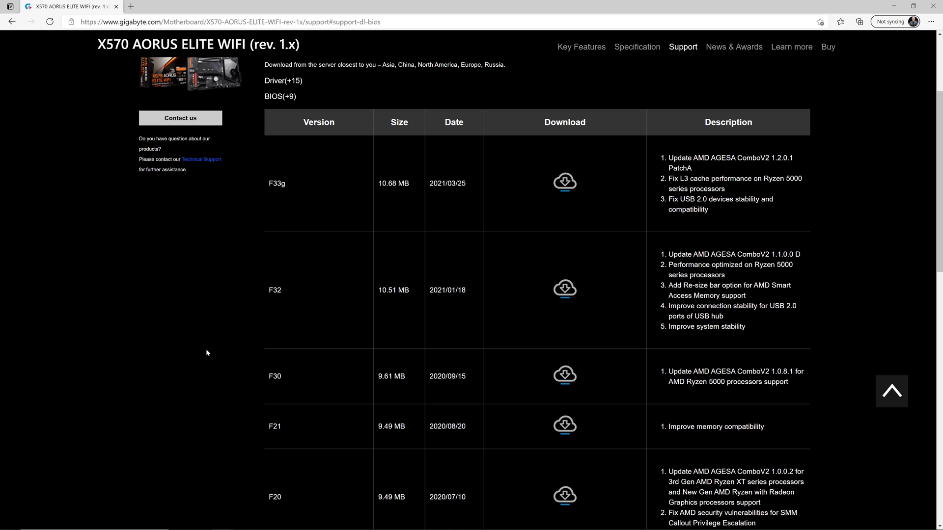
pyautogui.moveTo(654, 365)
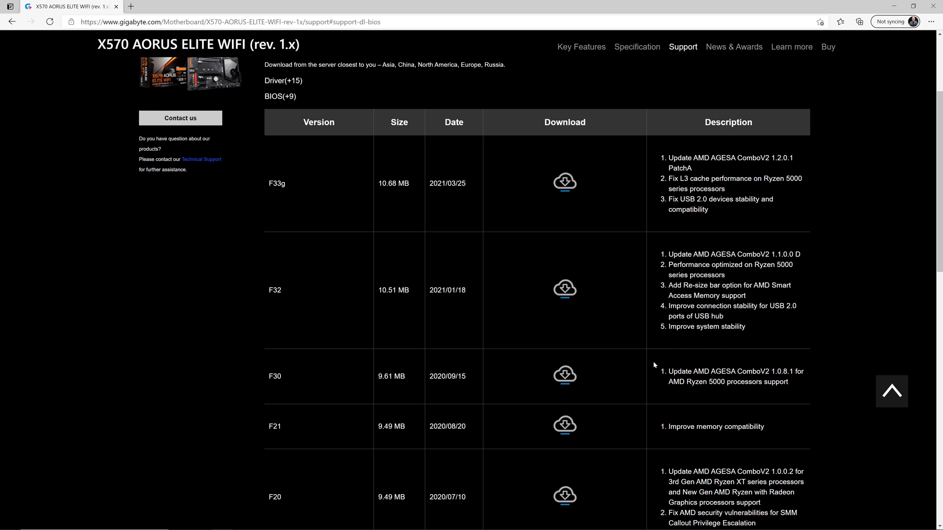
pyautogui.moveTo(769, 359)
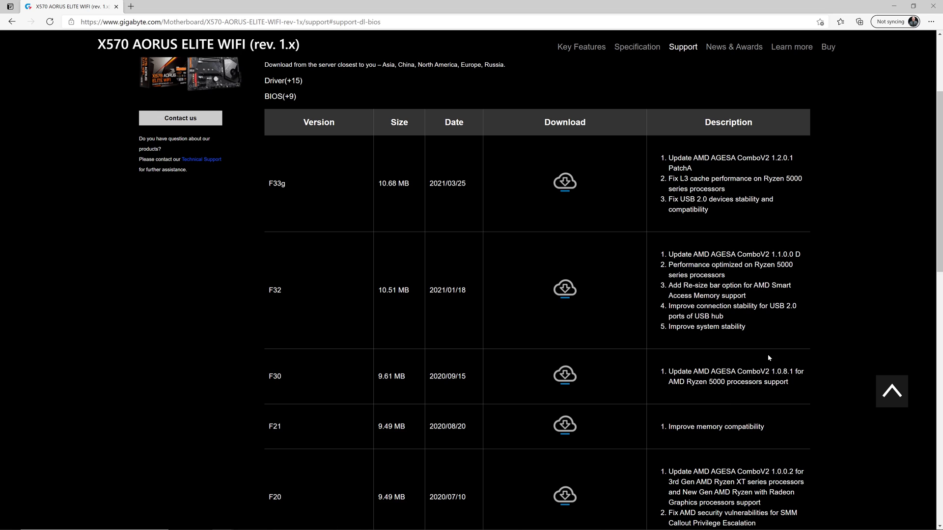
pyautogui.moveTo(801, 390)
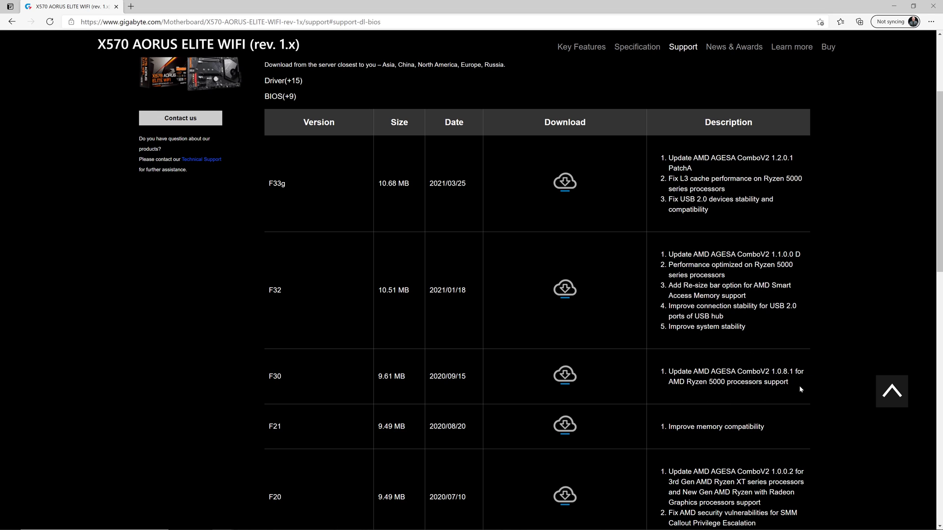
pyautogui.moveTo(592, 146)
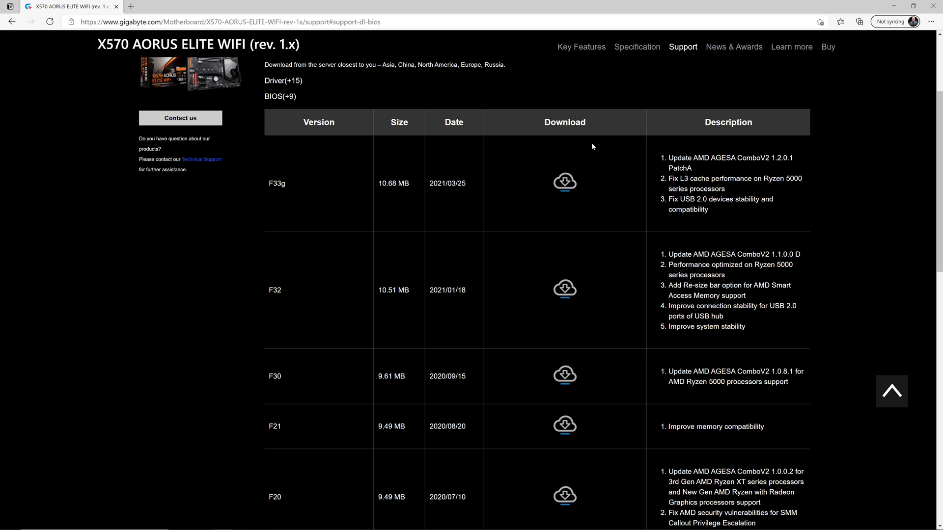
pyautogui.moveTo(563, 191)
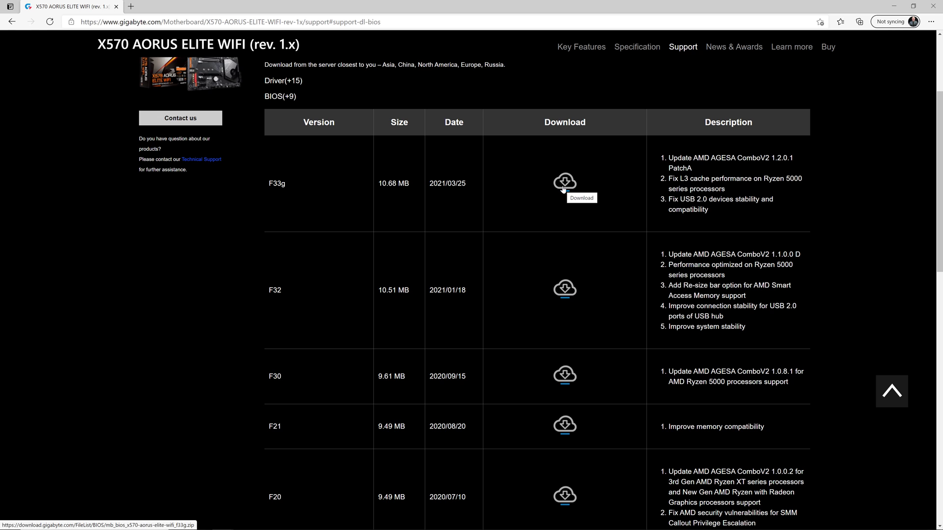
pyautogui.click(564, 182)
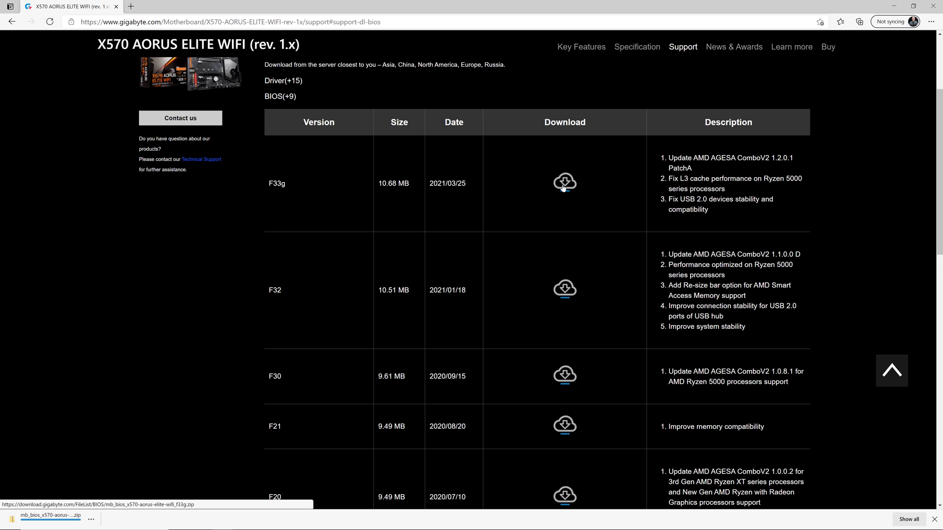
pyautogui.moveTo(564, 183)
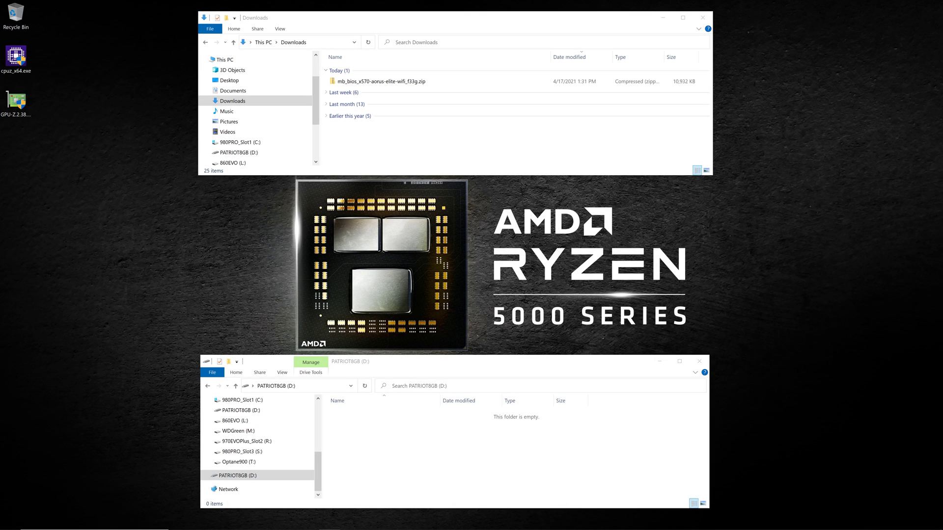
pyautogui.moveTo(726, 109)
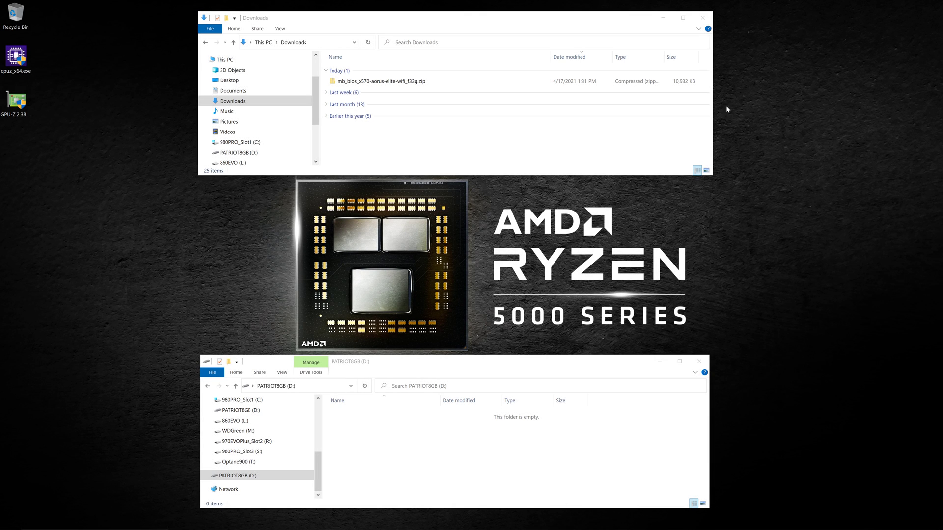
# Extract the F33g BIOS zip into the suggested folder in Downloads.
pyautogui.click(379, 82)
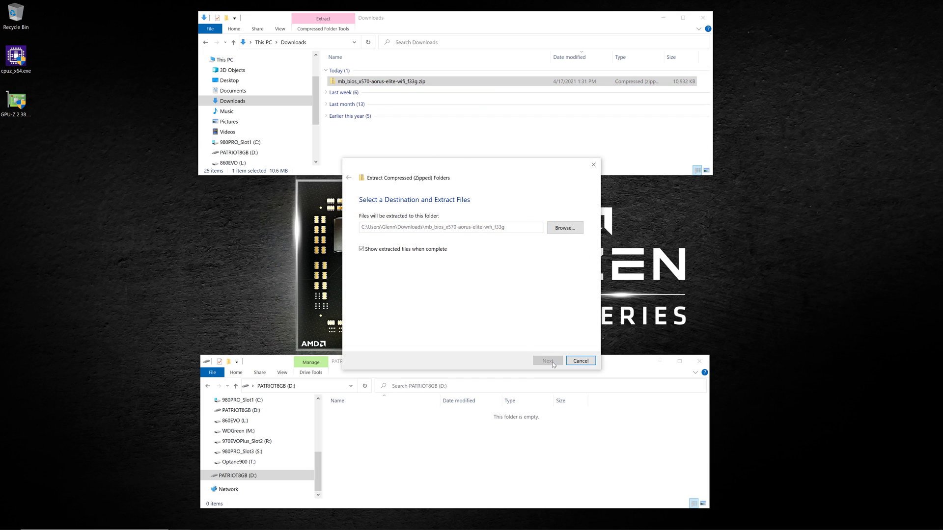
pyautogui.click(547, 361)
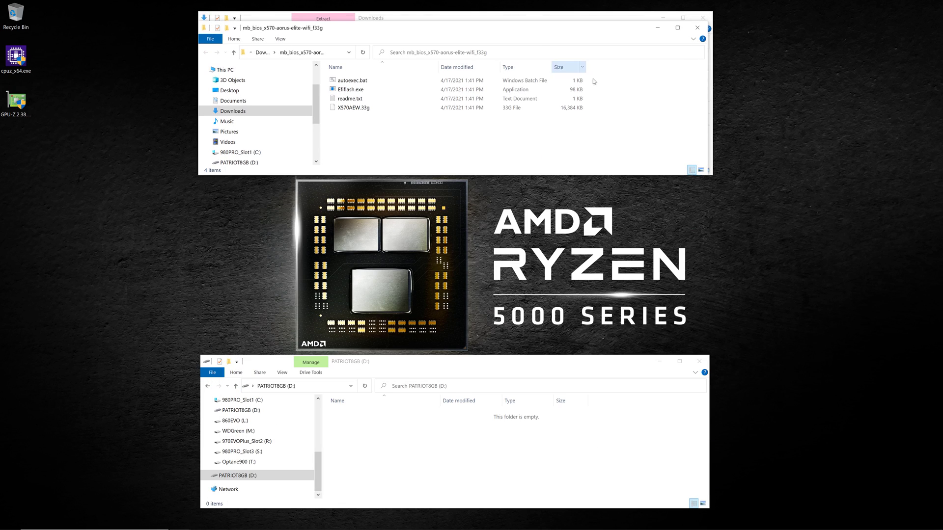
pyautogui.moveTo(382, 122)
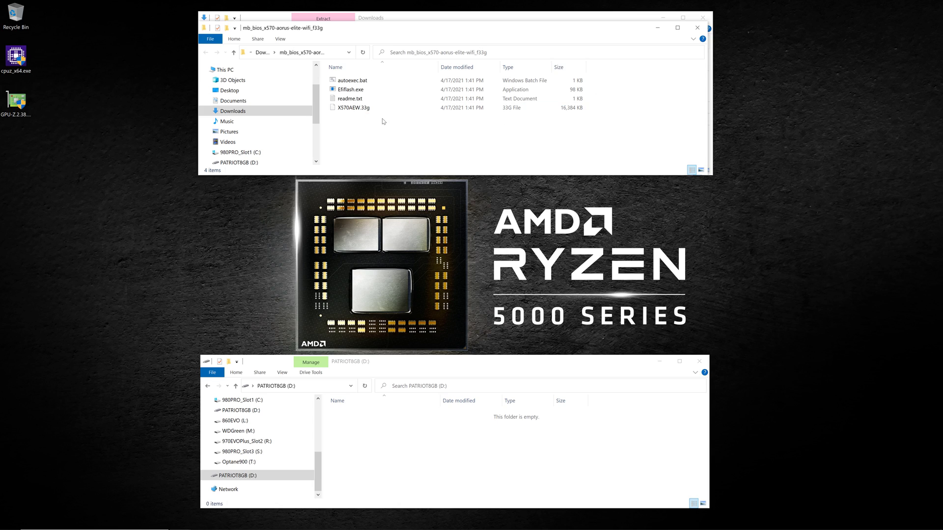
pyautogui.moveTo(282, 46)
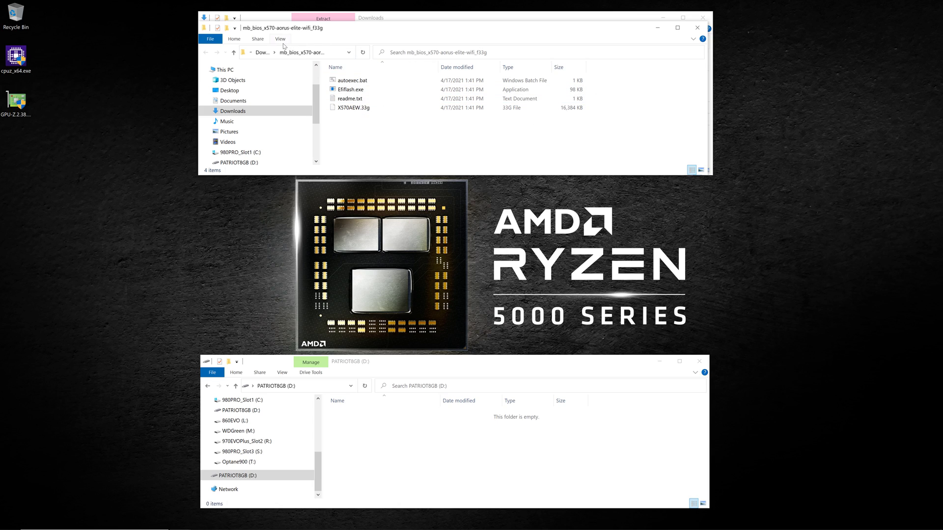
pyautogui.click(280, 38)
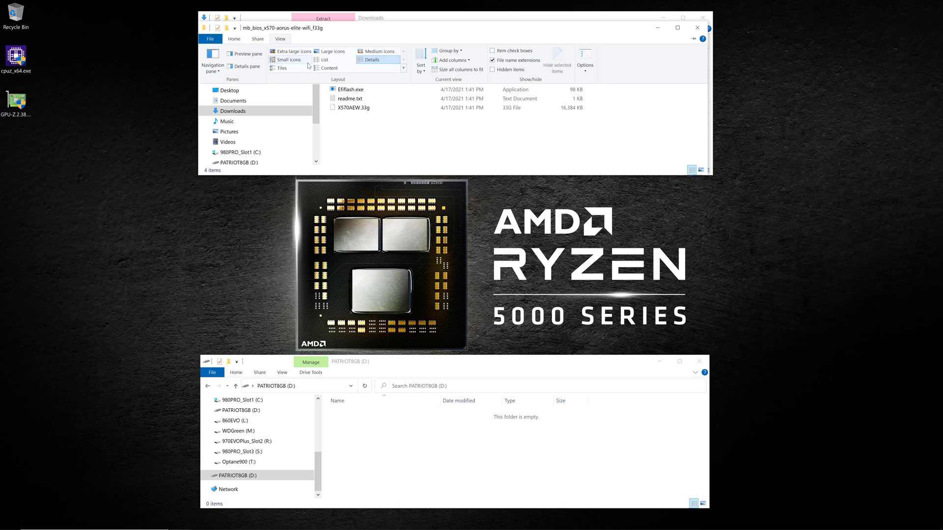
pyautogui.moveTo(493, 60)
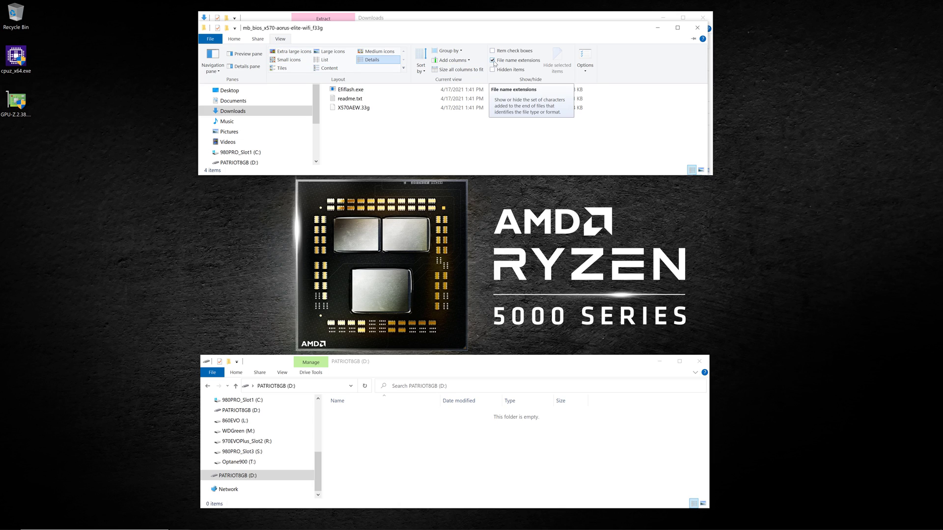
pyautogui.click(494, 61)
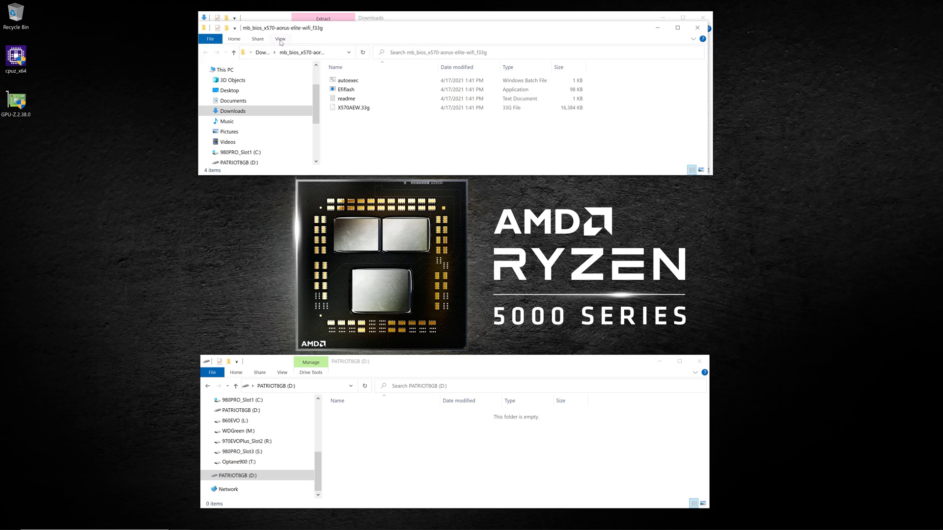
pyautogui.click(280, 38)
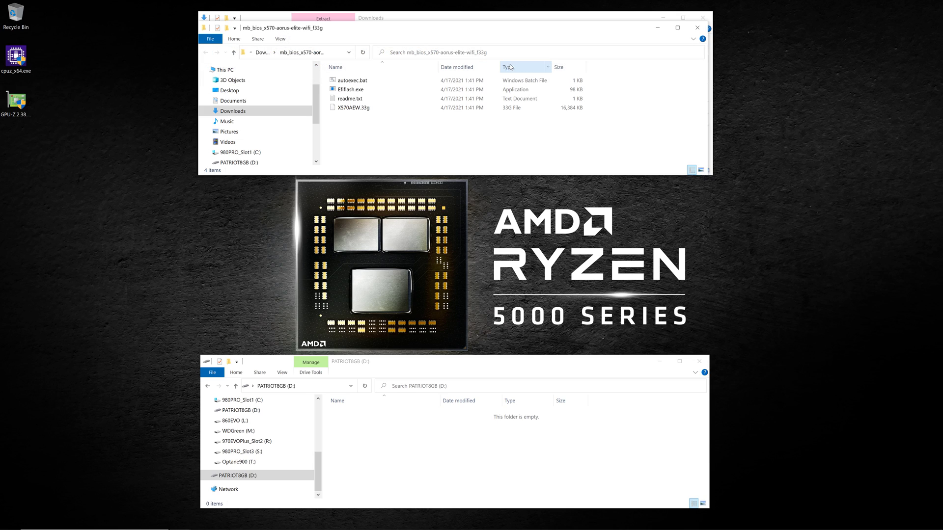
pyautogui.click(280, 38)
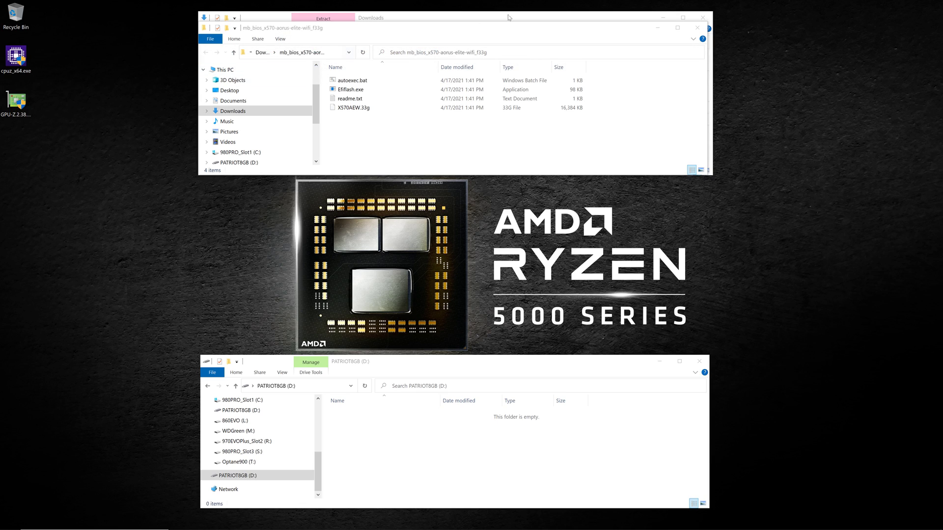
pyautogui.moveTo(633, 7)
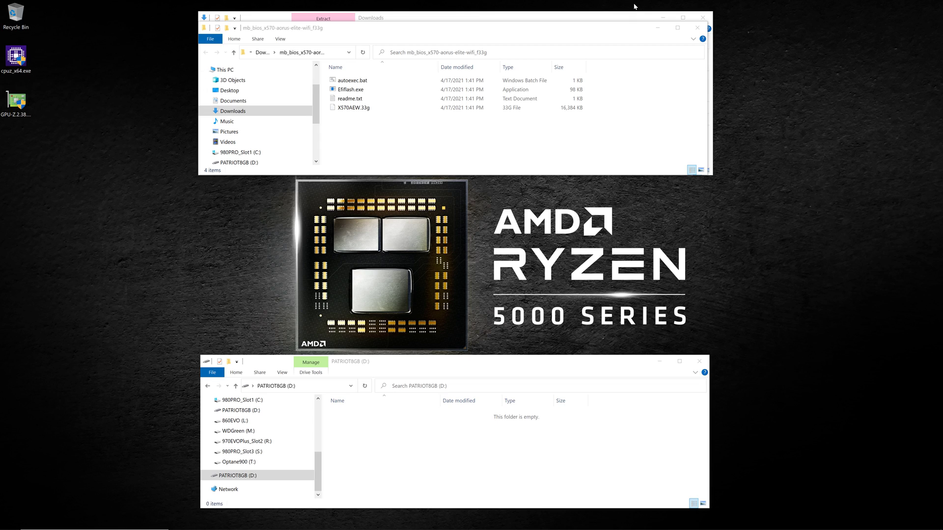
pyautogui.moveTo(420, 71)
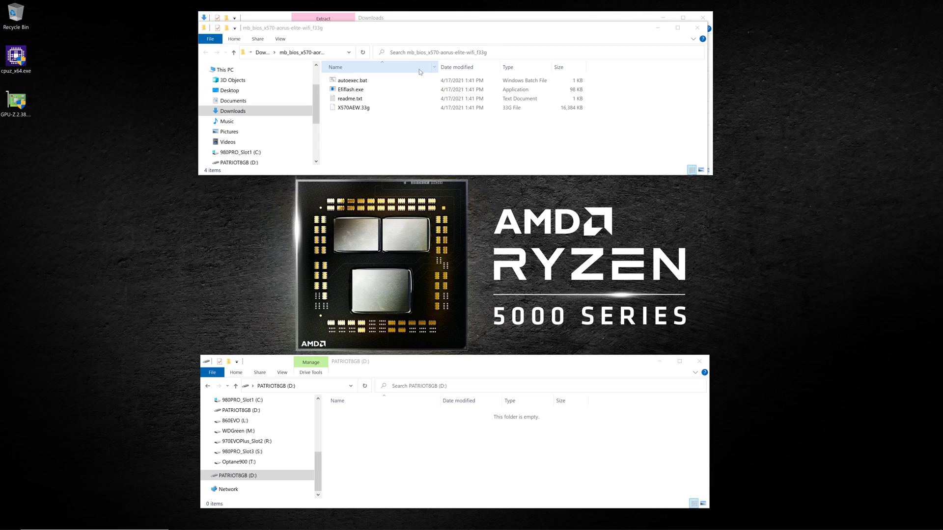
# Rename X570AEW.33g to gigabyte.bin, accepting the file-extension change warning.
pyautogui.rightClick(353, 107)
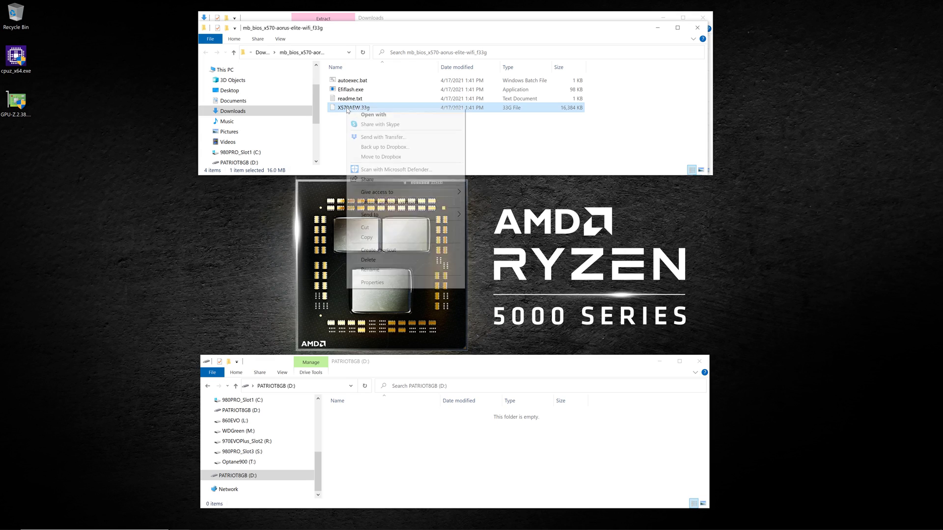
pyautogui.click(372, 270)
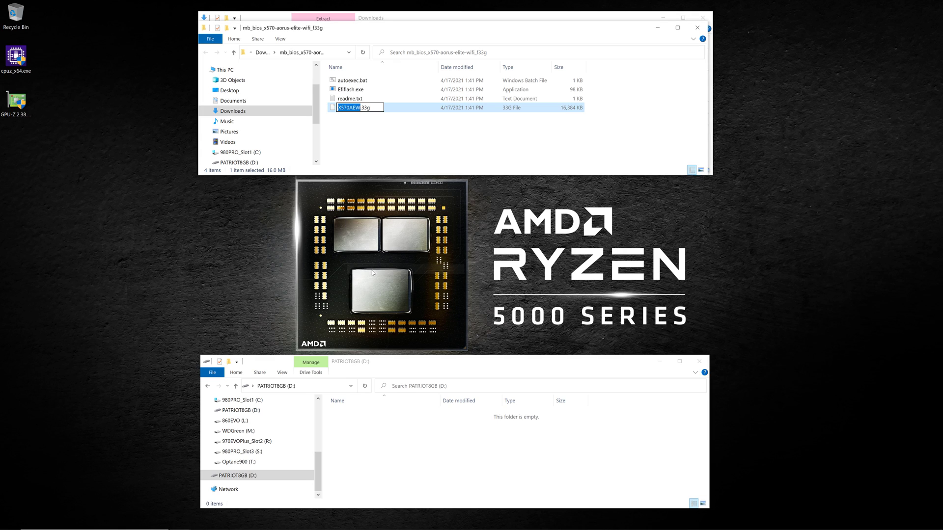
pyautogui.write('g33g')
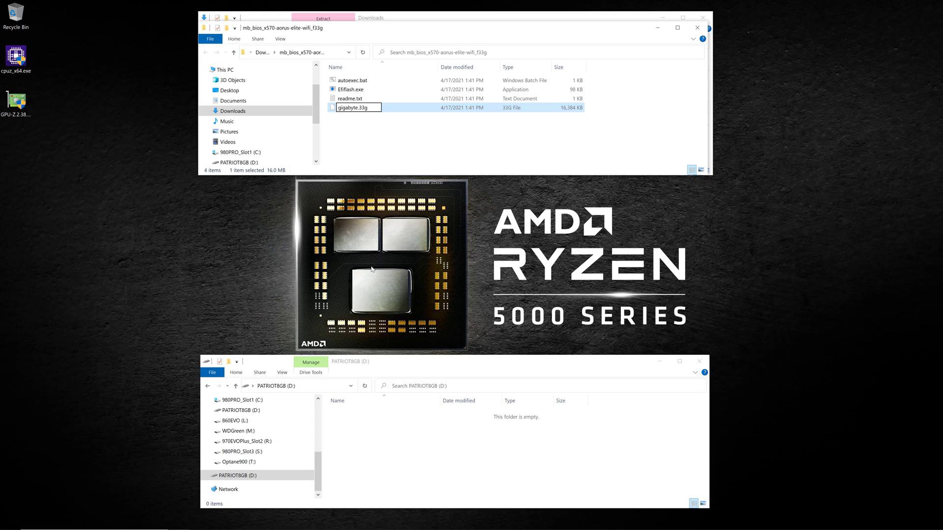
pyautogui.write('bin')
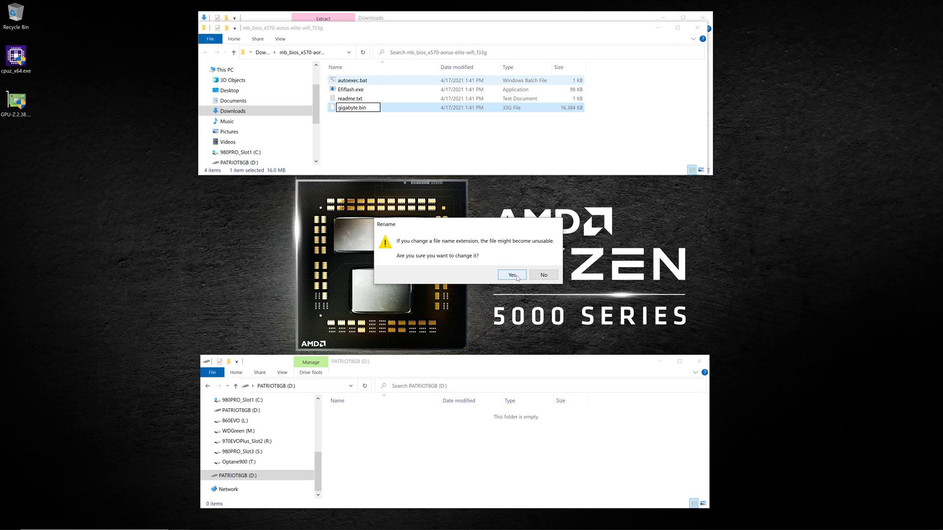
pyautogui.click(511, 275)
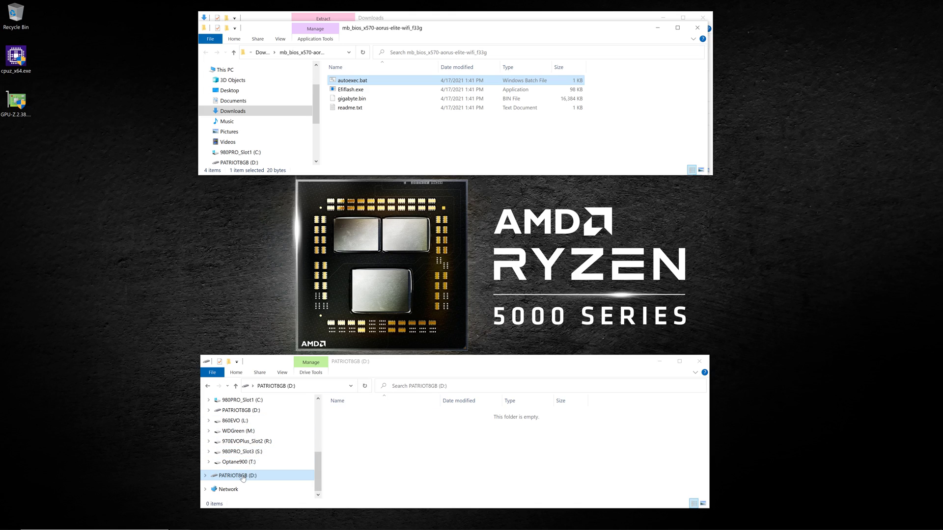
pyautogui.rightClick(239, 475)
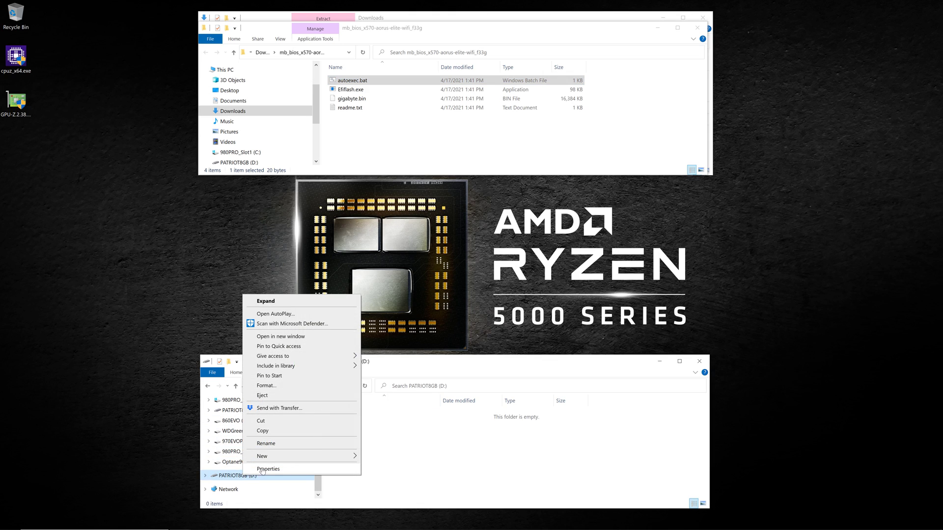
pyautogui.click(268, 469)
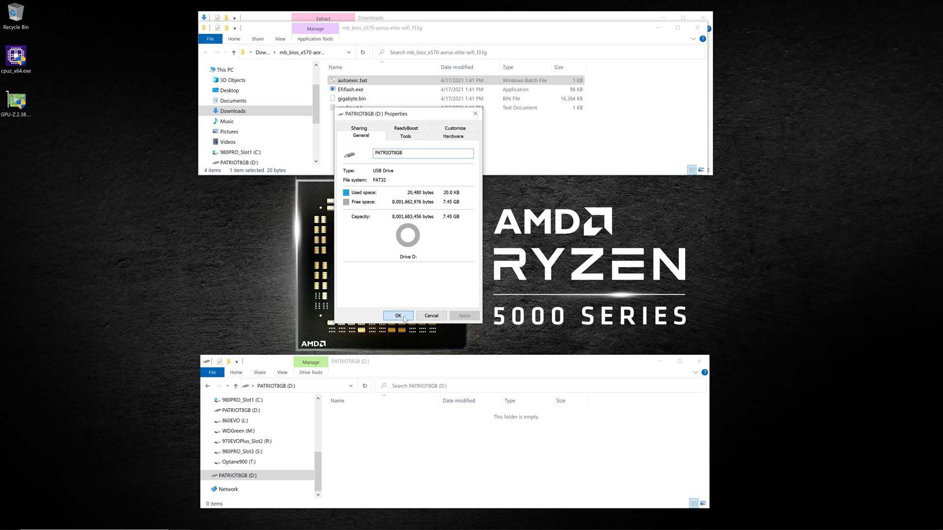
pyautogui.click(398, 315)
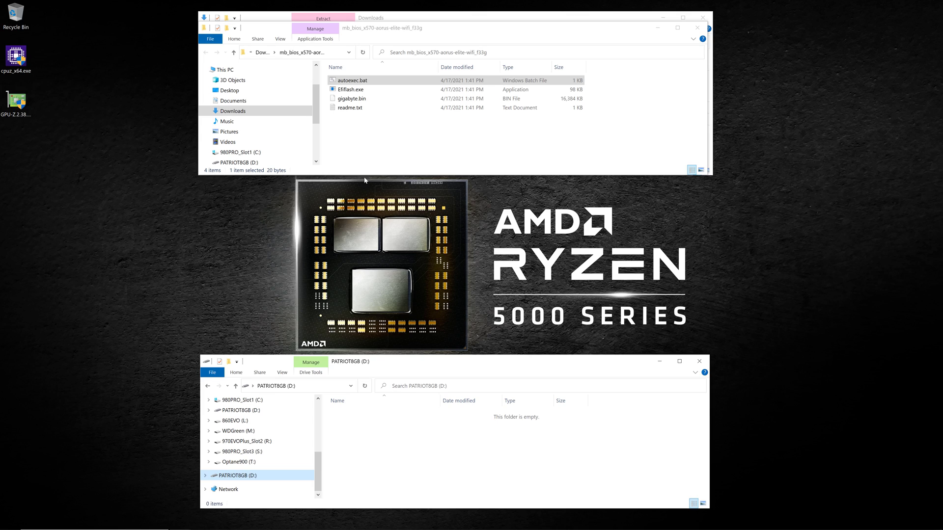
# Copy gigabyte.bin onto the root of the PATRIOT8GB USB drive via Copy here.
pyautogui.click(352, 98)
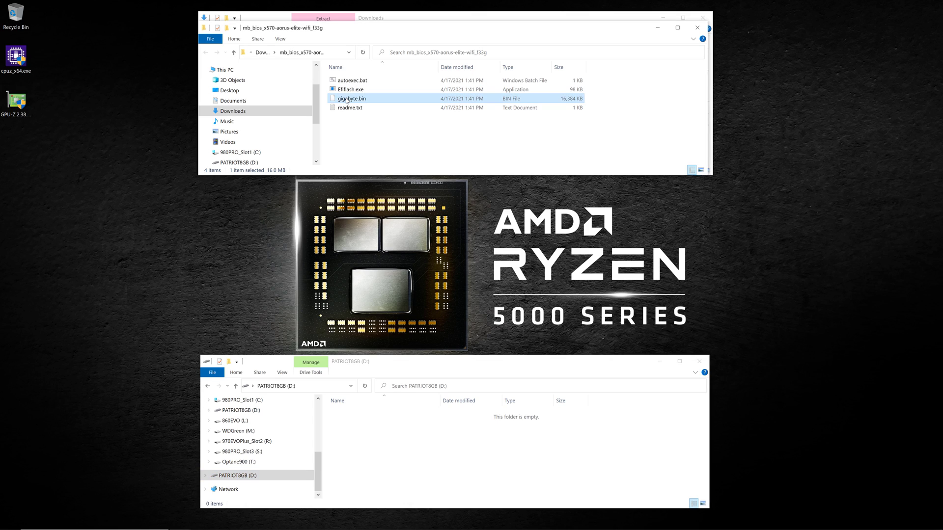
pyautogui.moveTo(350, 98)
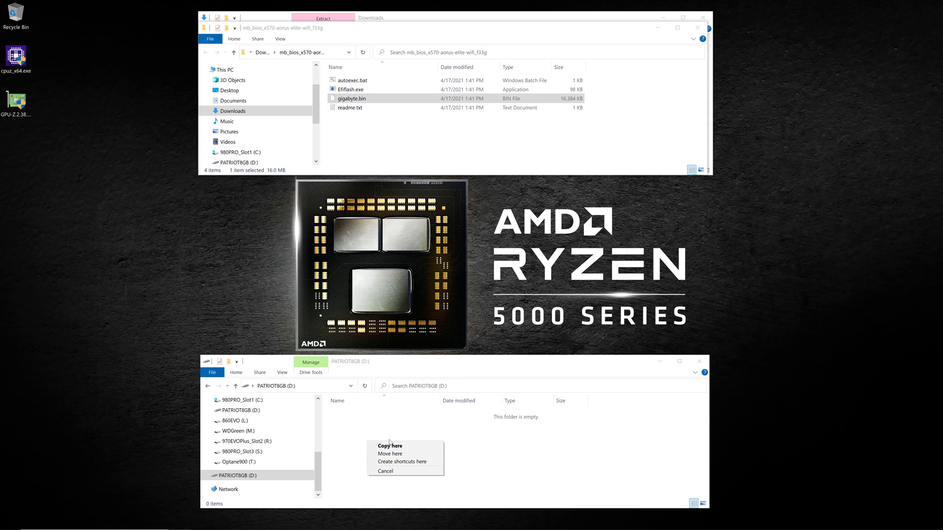
pyautogui.click(390, 446)
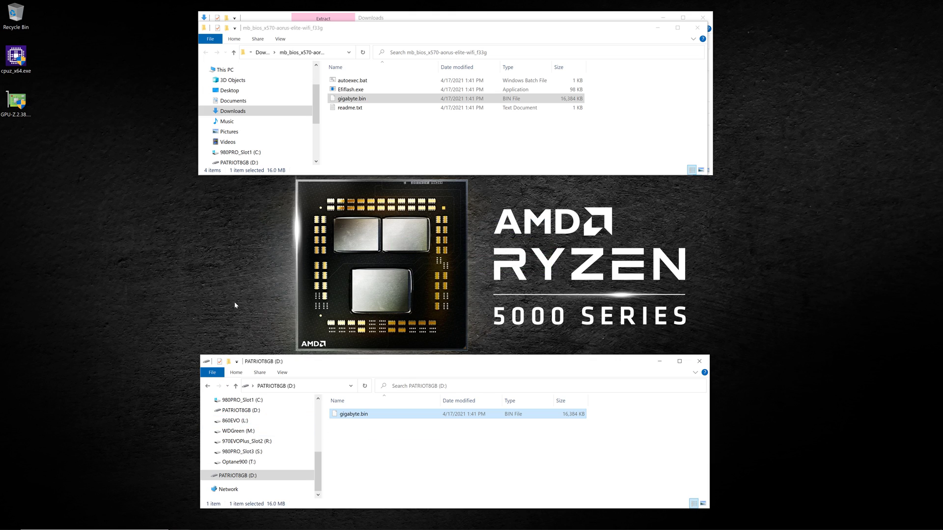
pyautogui.moveTo(353, 422)
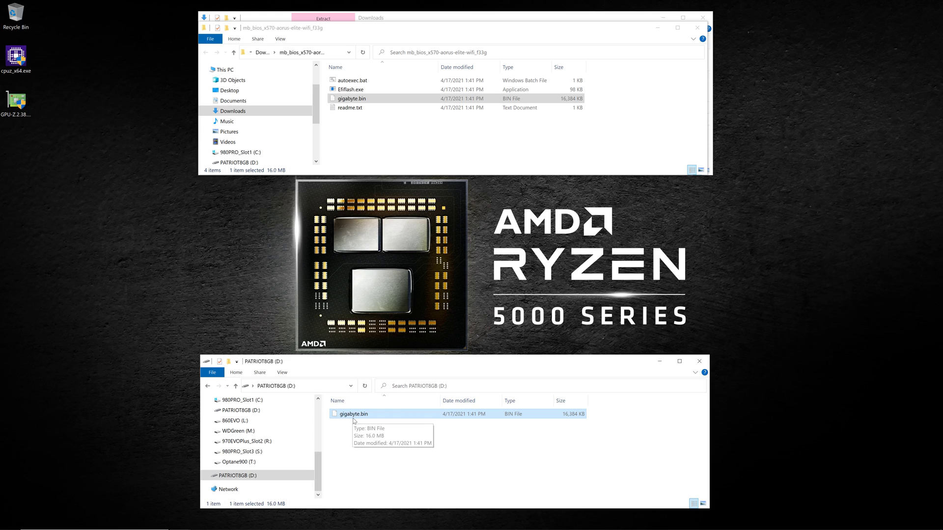
pyautogui.moveTo(356, 421)
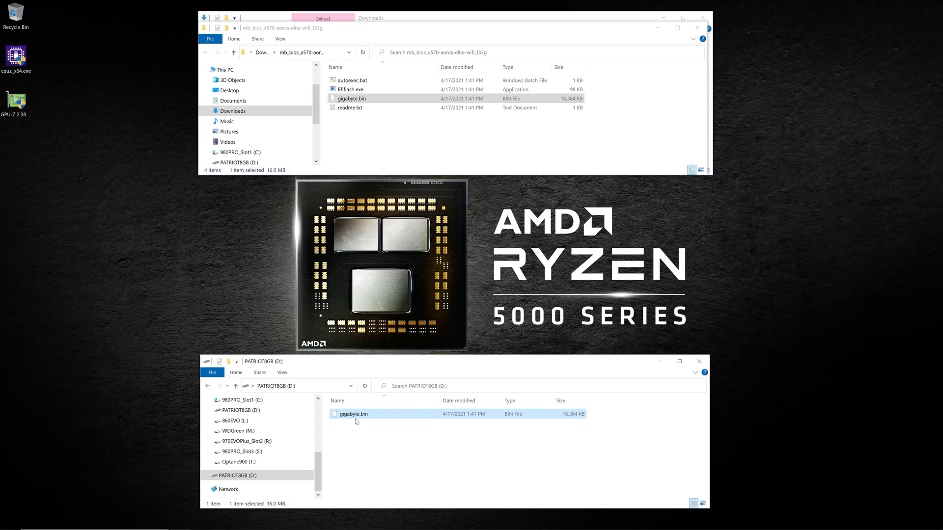